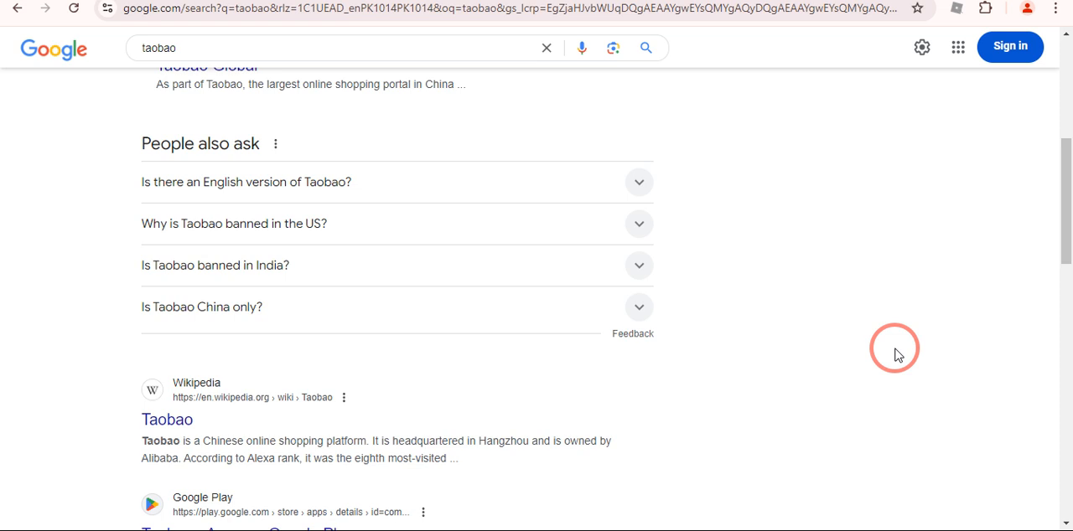
- Scroll the taobao search results and open the Taobao.com homepage link
scroll("down", 3)
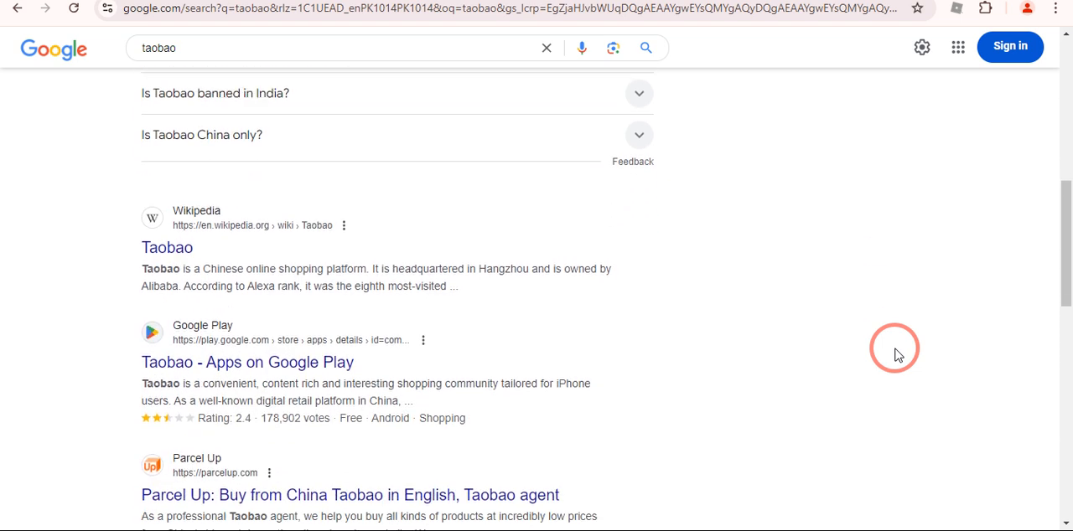
scroll("down", 3)
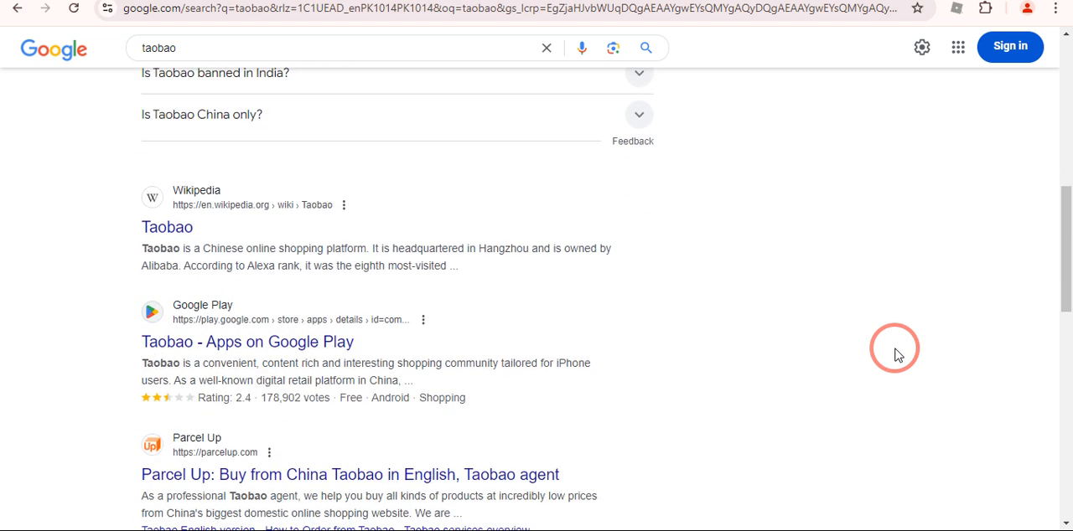
mouse_move(262, 358)
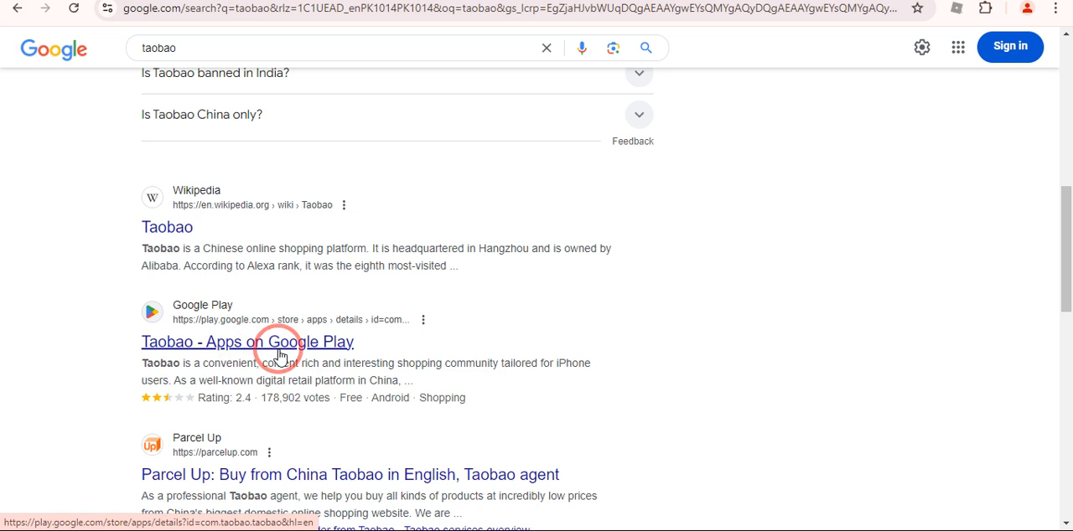
mouse_move(269, 352)
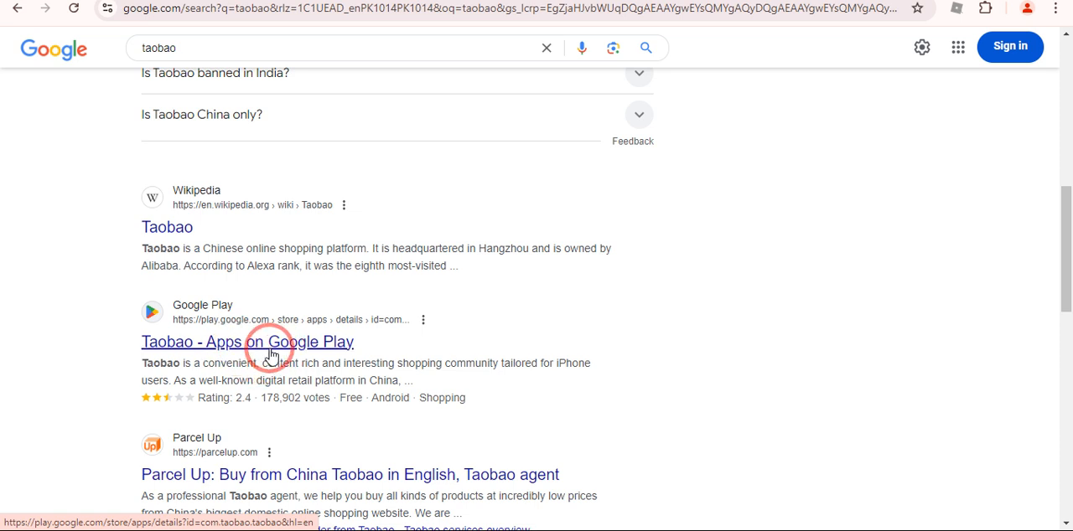
mouse_move(333, 363)
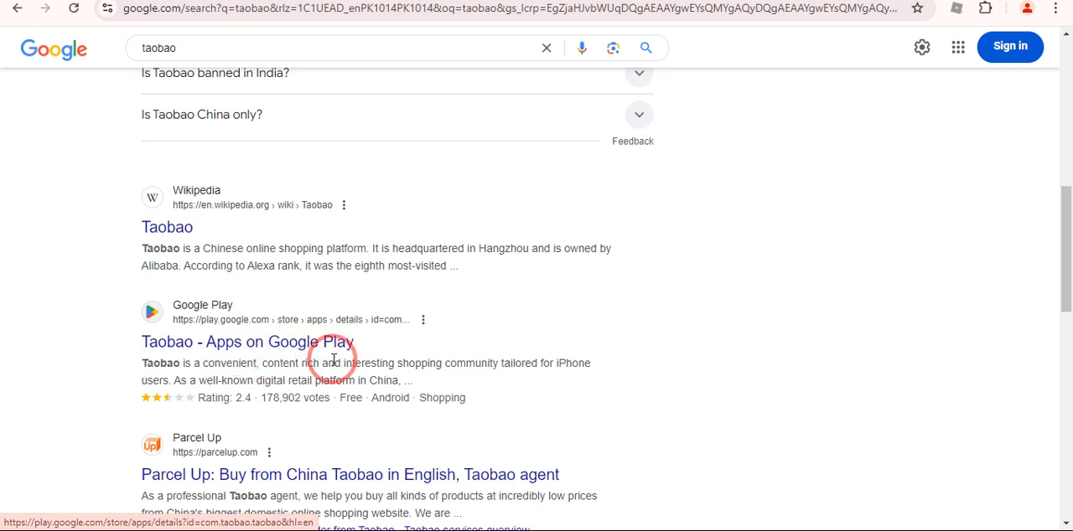
mouse_move(495, 277)
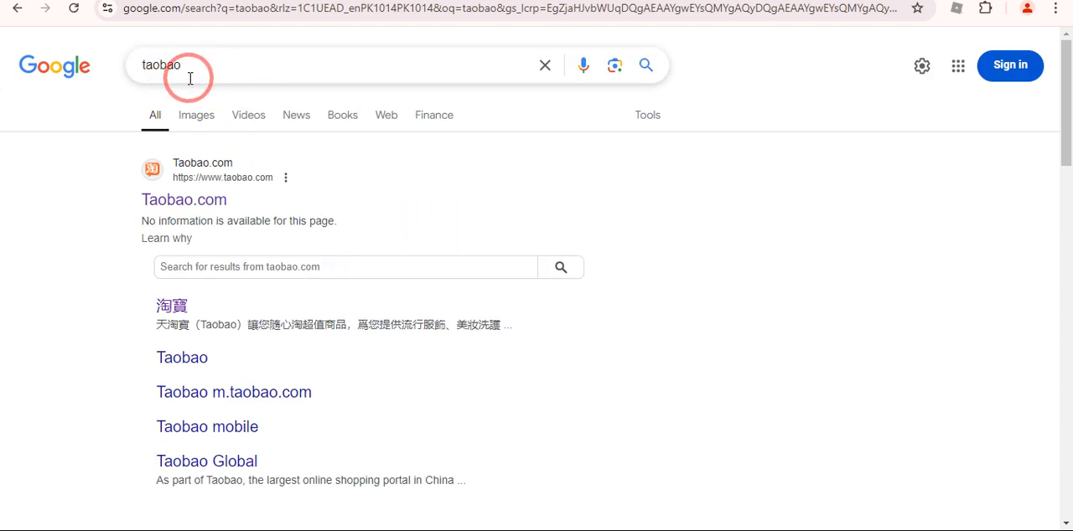
mouse_move(183, 199)
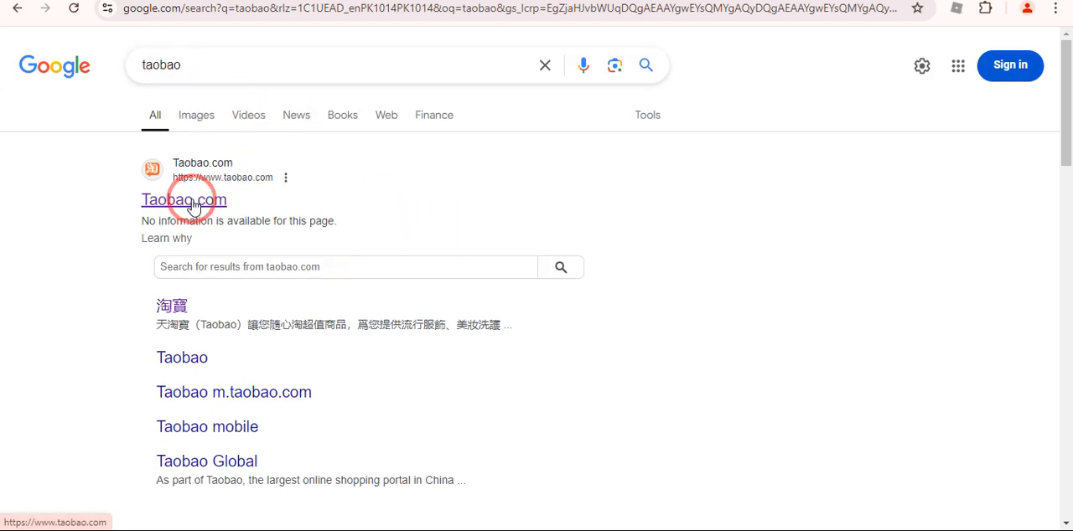
left_click(183, 200)
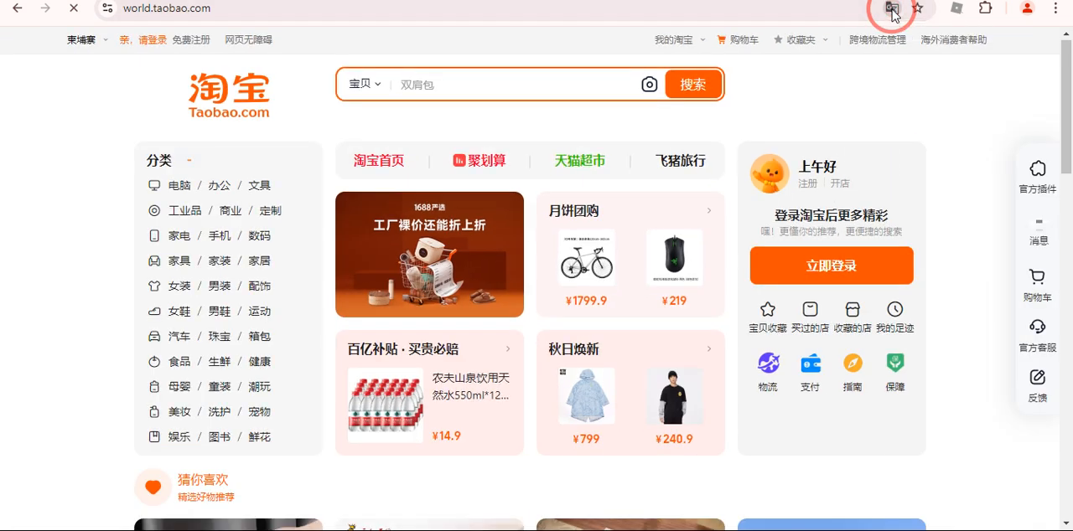
- Translate the Taobao homepage from Chinese to English with Chrome's Google Translate, then dismiss its options
left_click(891, 8)
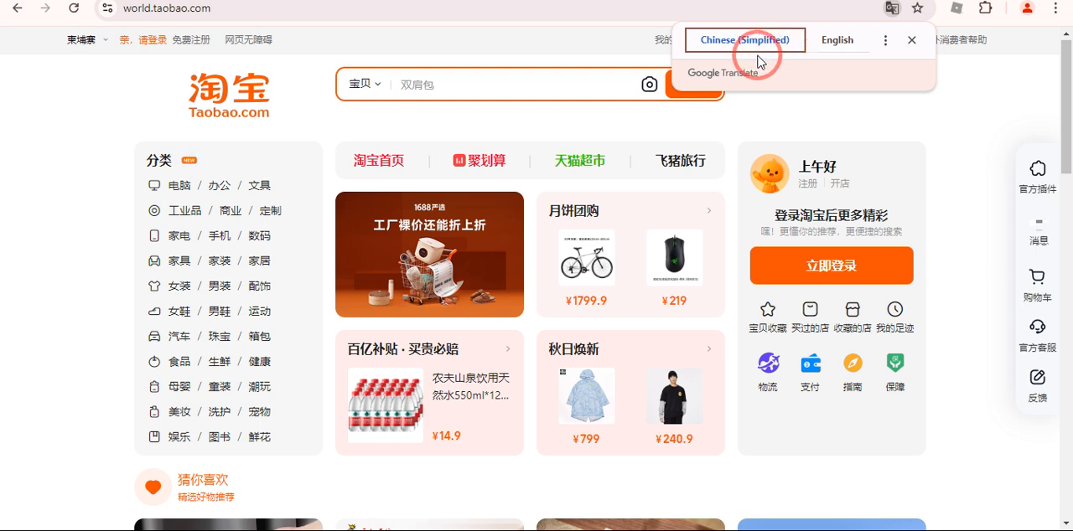
left_click(836, 39)
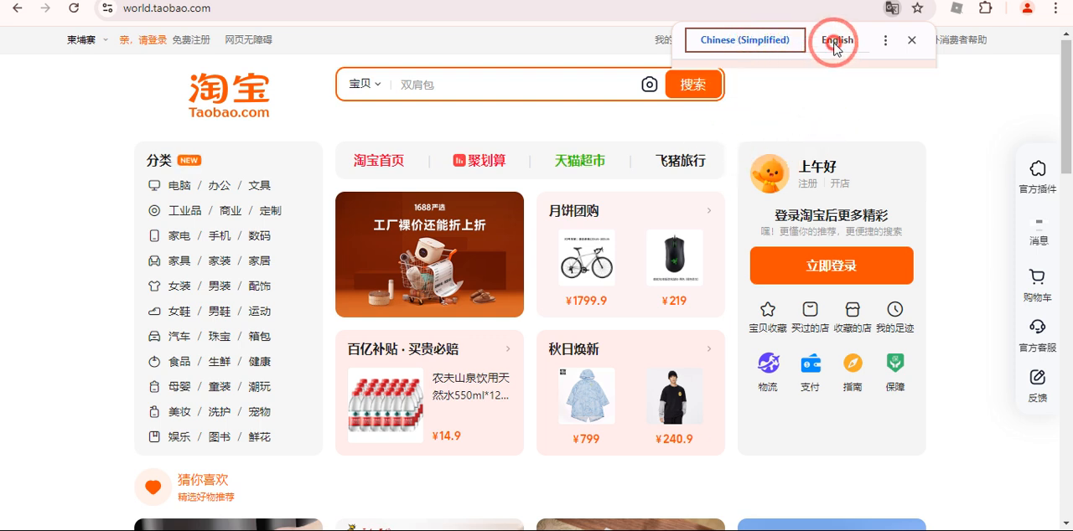
left_click(837, 40)
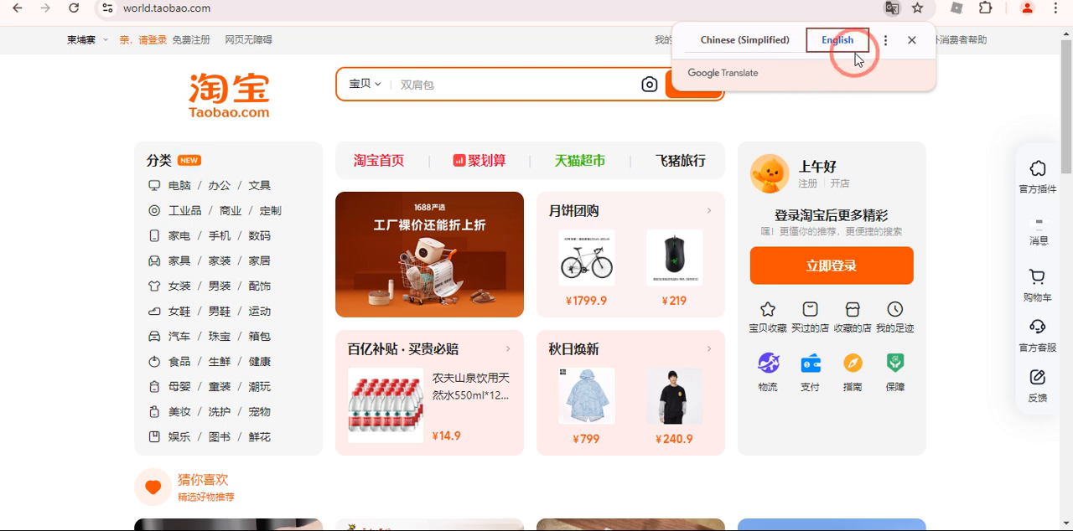
left_click(836, 40)
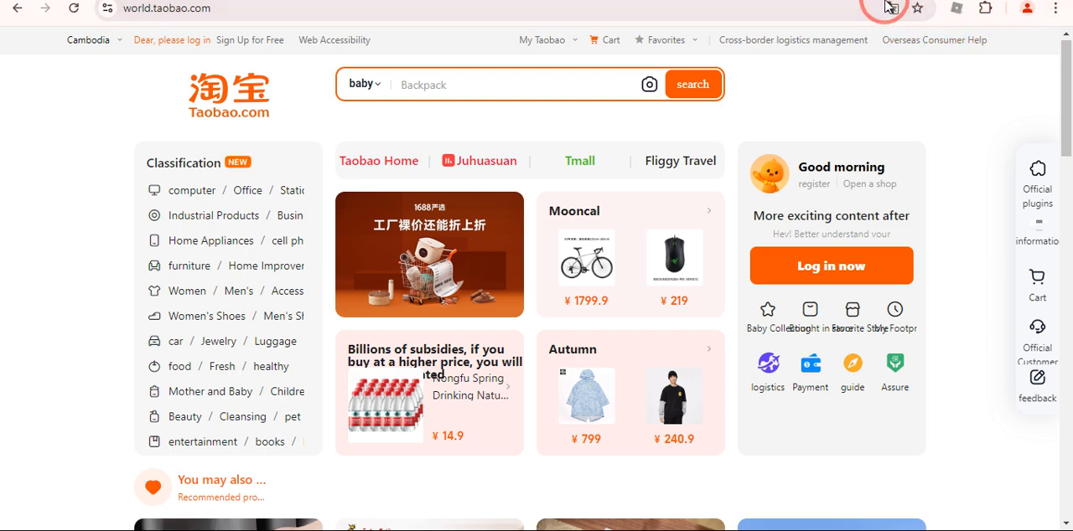
left_click(890, 8)
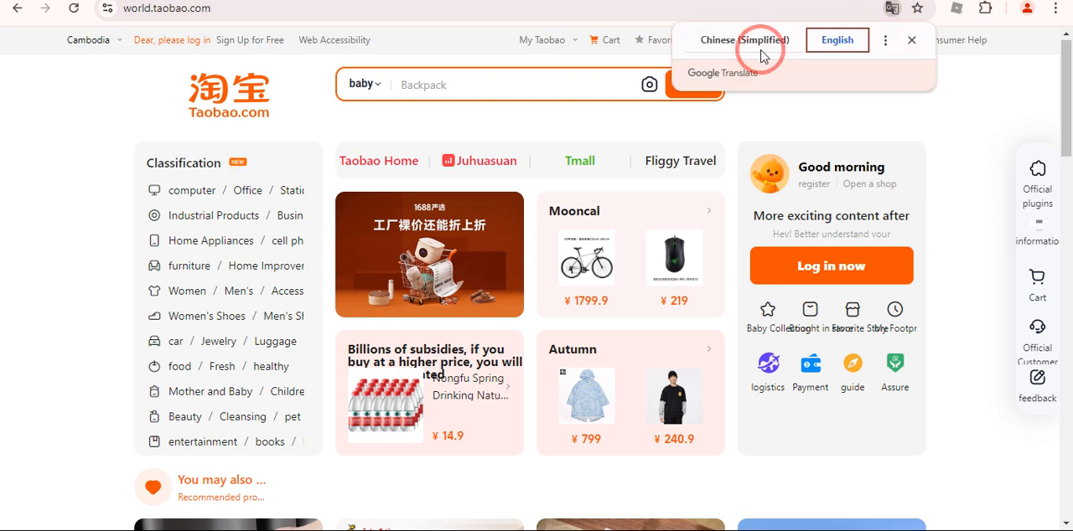
left_click(742, 39)
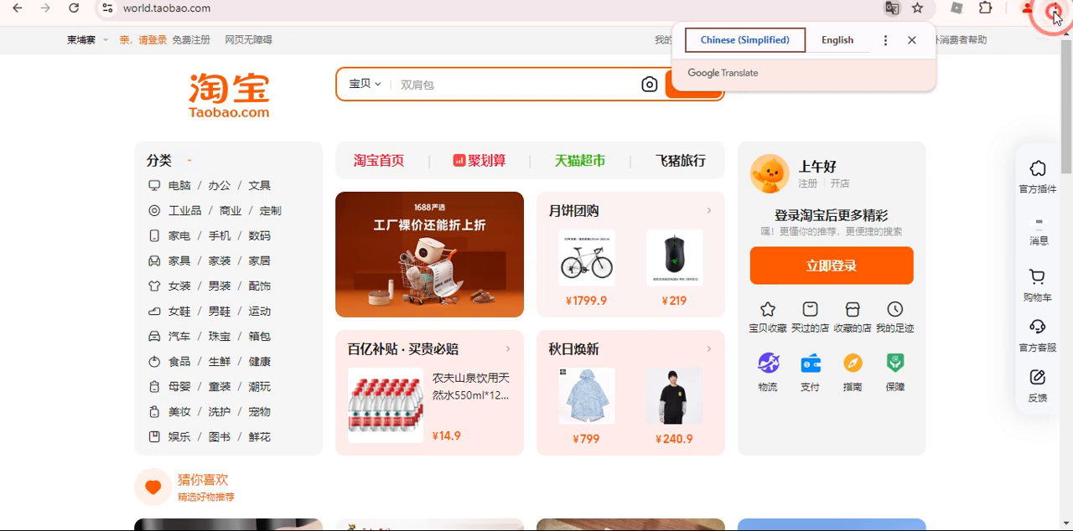
left_click(1055, 8)
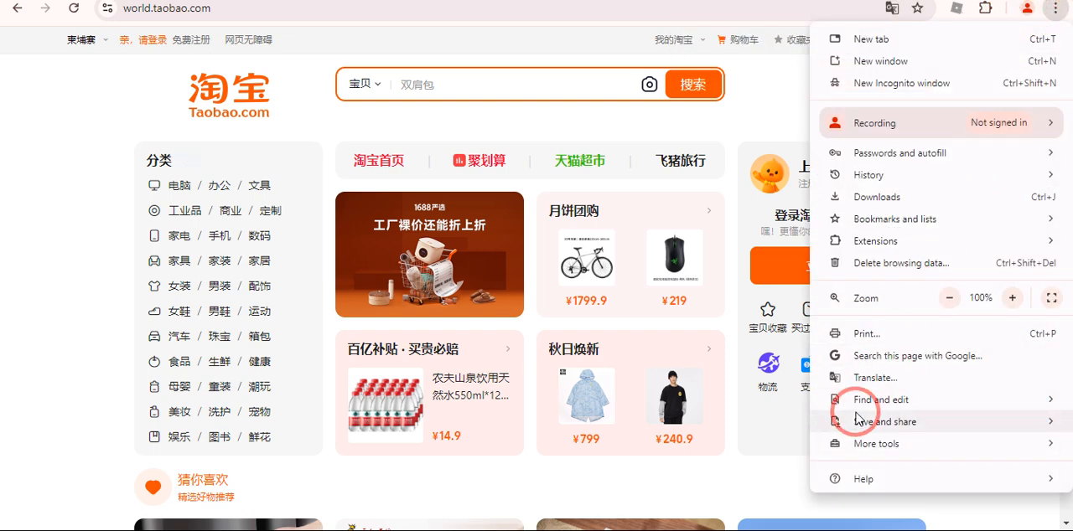
left_click(874, 377)
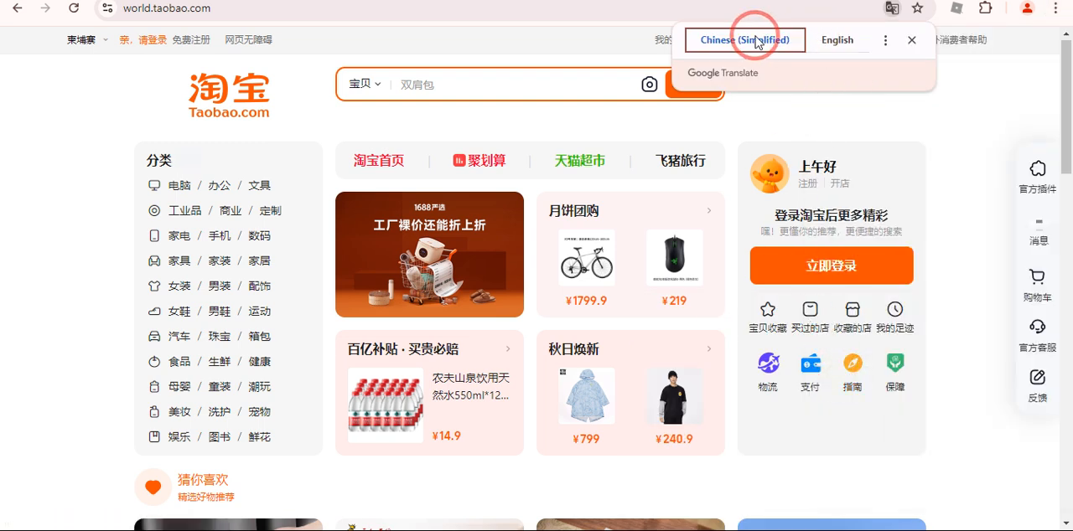
left_click(836, 40)
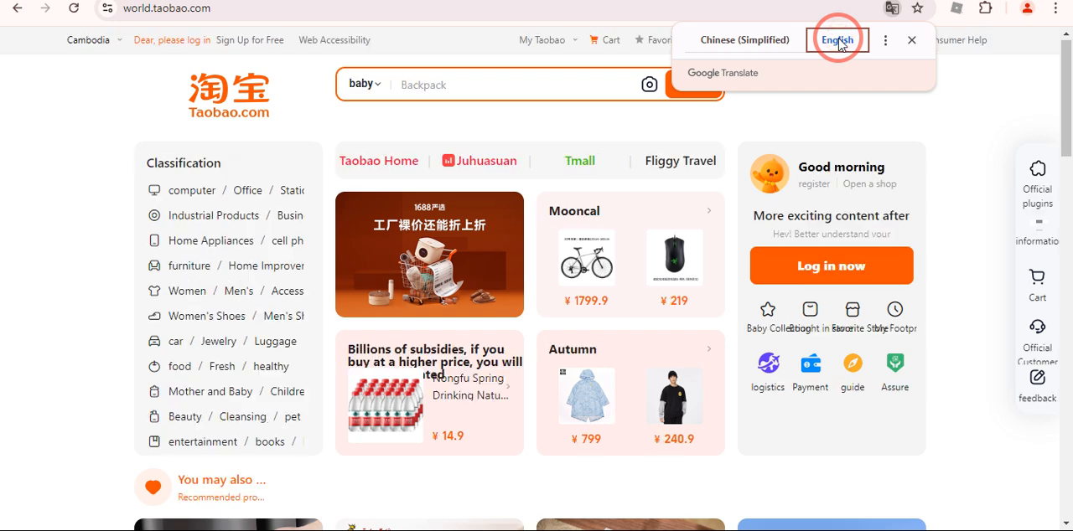